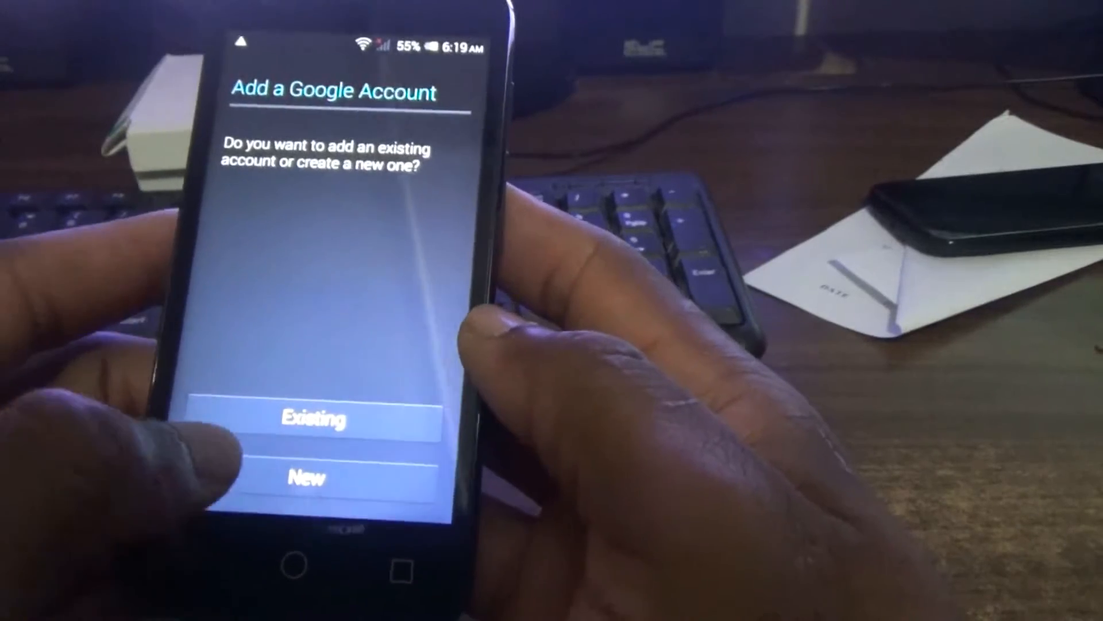
Step: Begin a new Google account, entering the first and last name and a proposed Gmail username
left_click(306, 476)
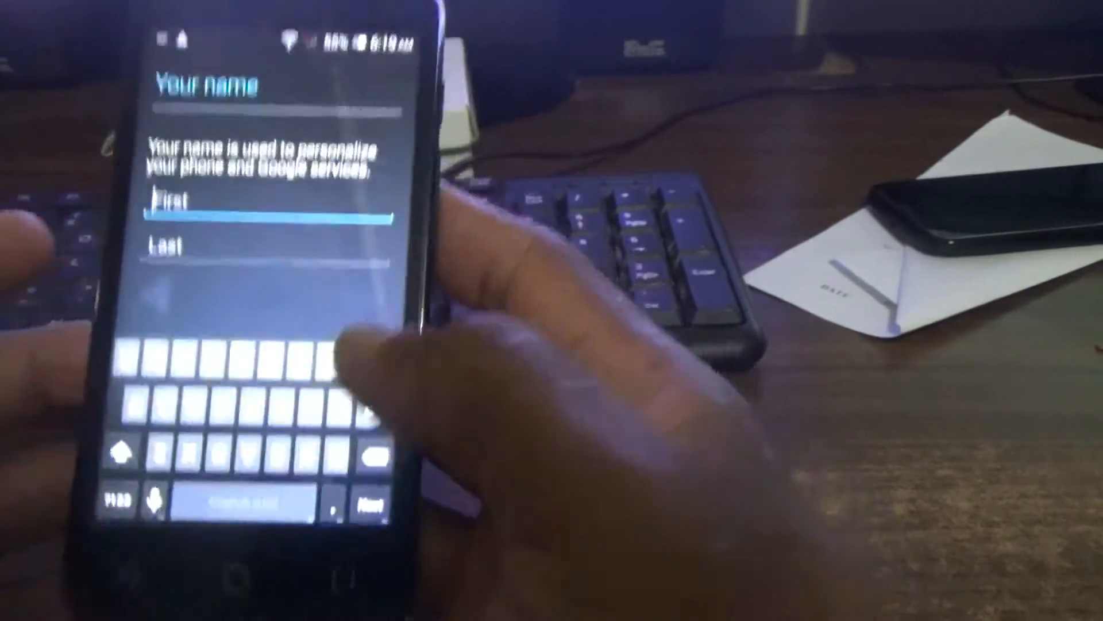
type("Fw")
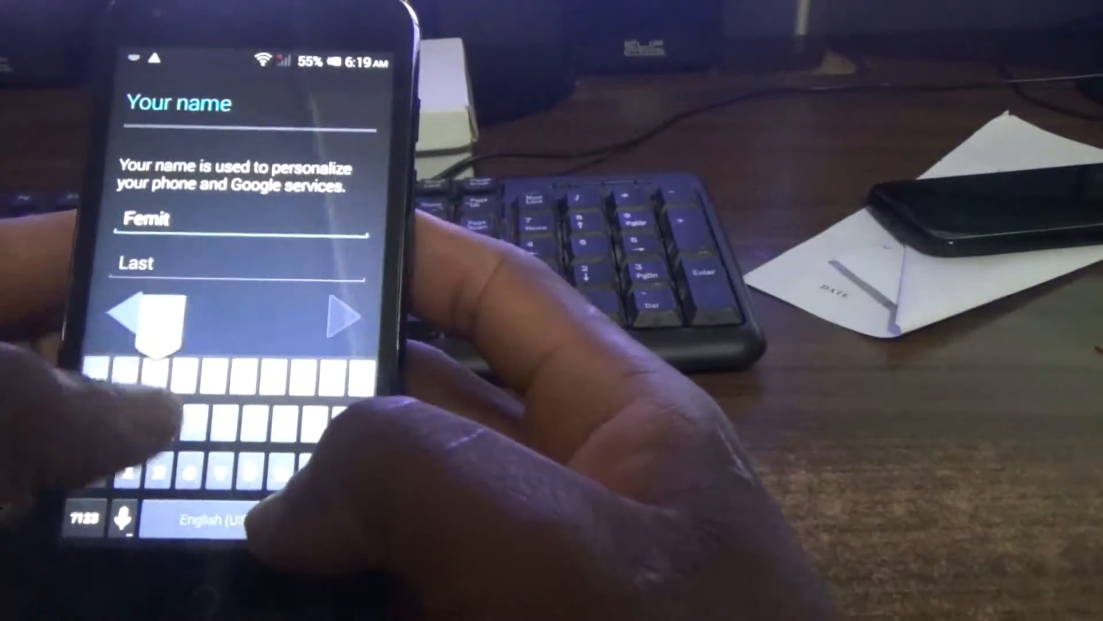
type("ech")
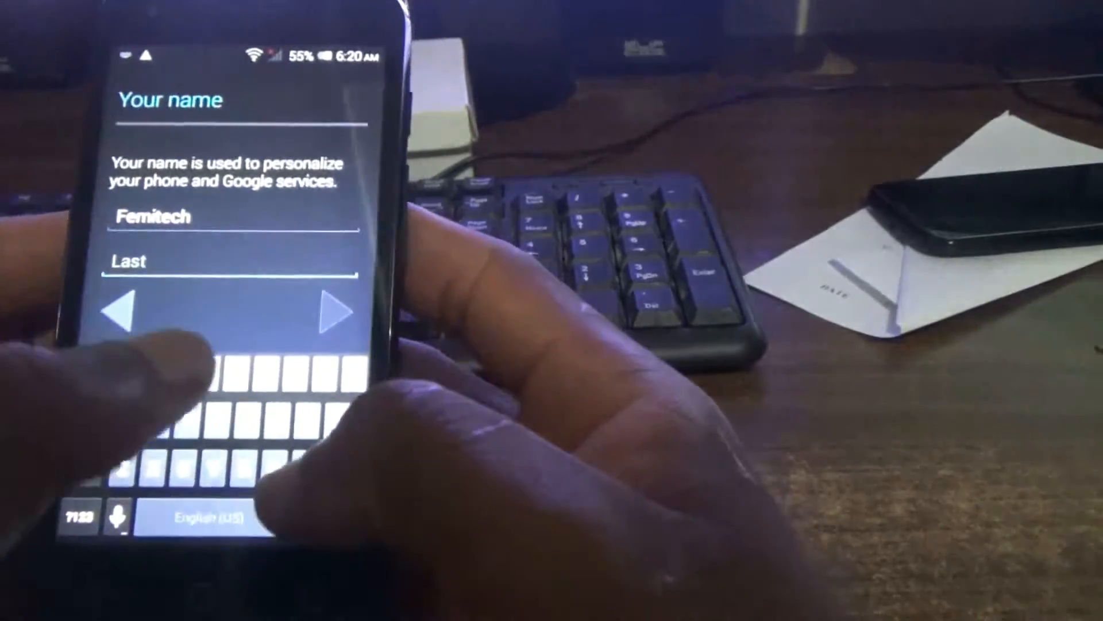
type("Thoma")
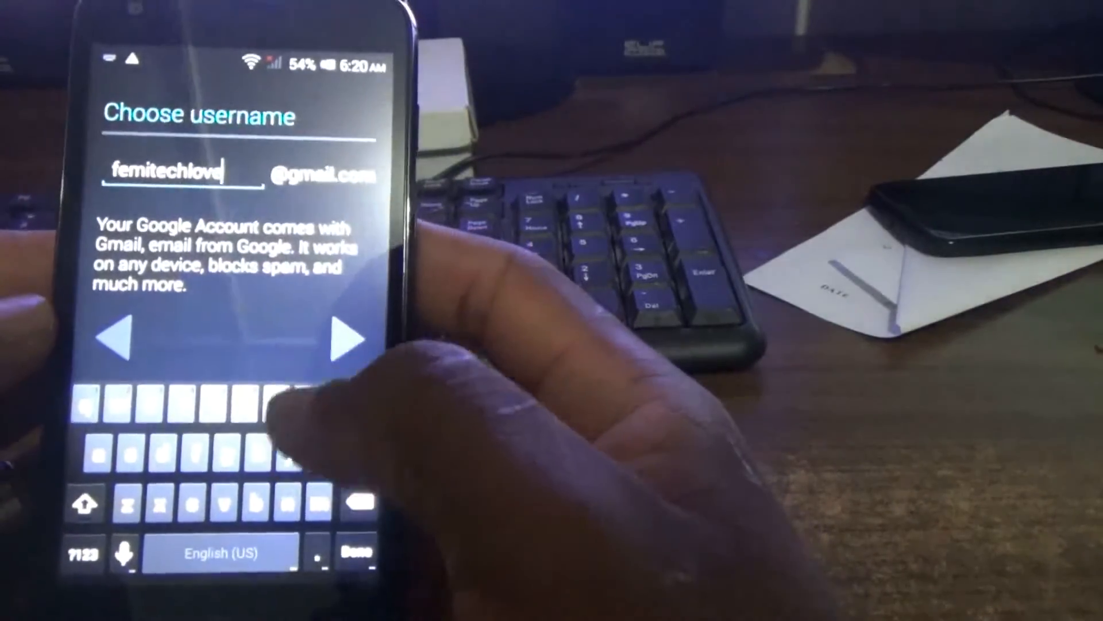
Step: Submit the username and, when it is unavailable, choose an available alternative
left_click(344, 338)
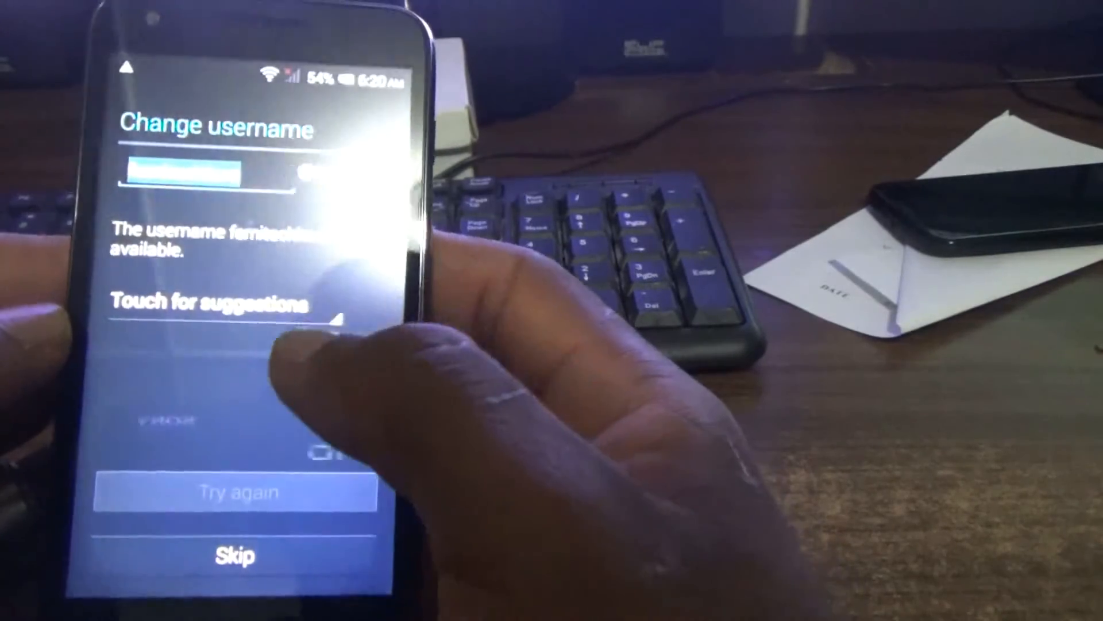
left_click(207, 303)
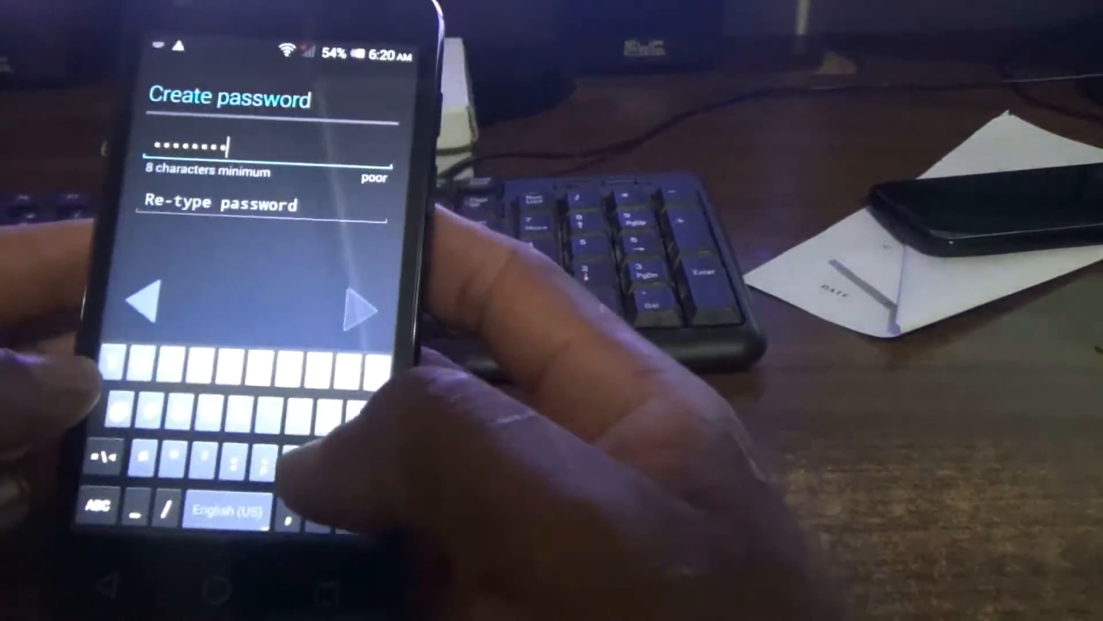
Step: Enter and confirm the account password to reach the Finish account screen
type("x")
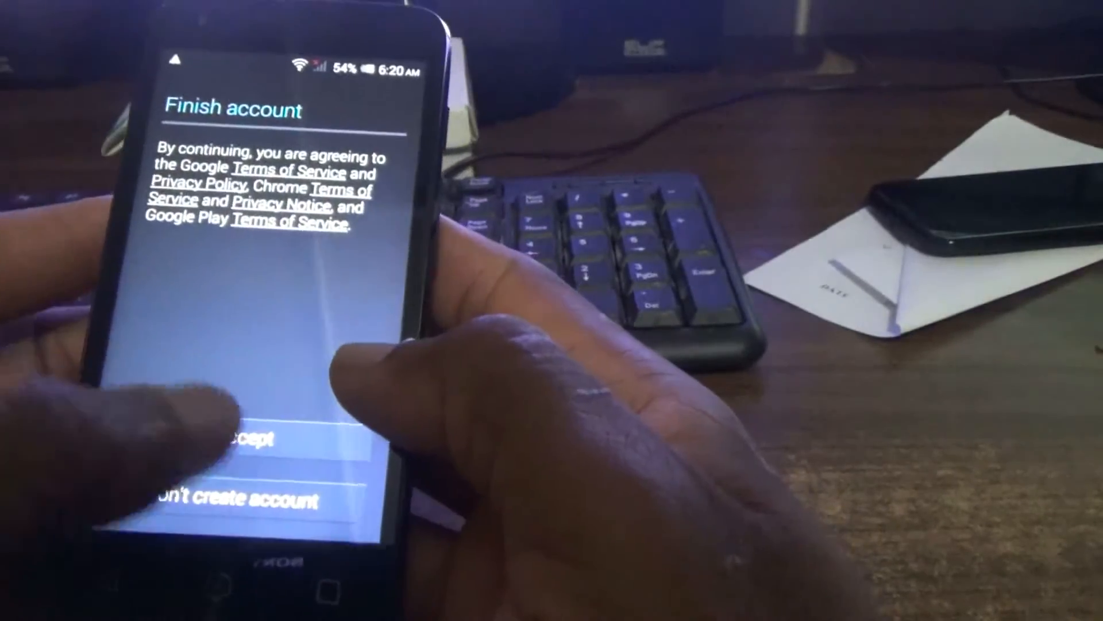
Step: Accept Google's terms and enter the captcha text on the Authenticating screen
left_click(239, 436)
type("fynt")
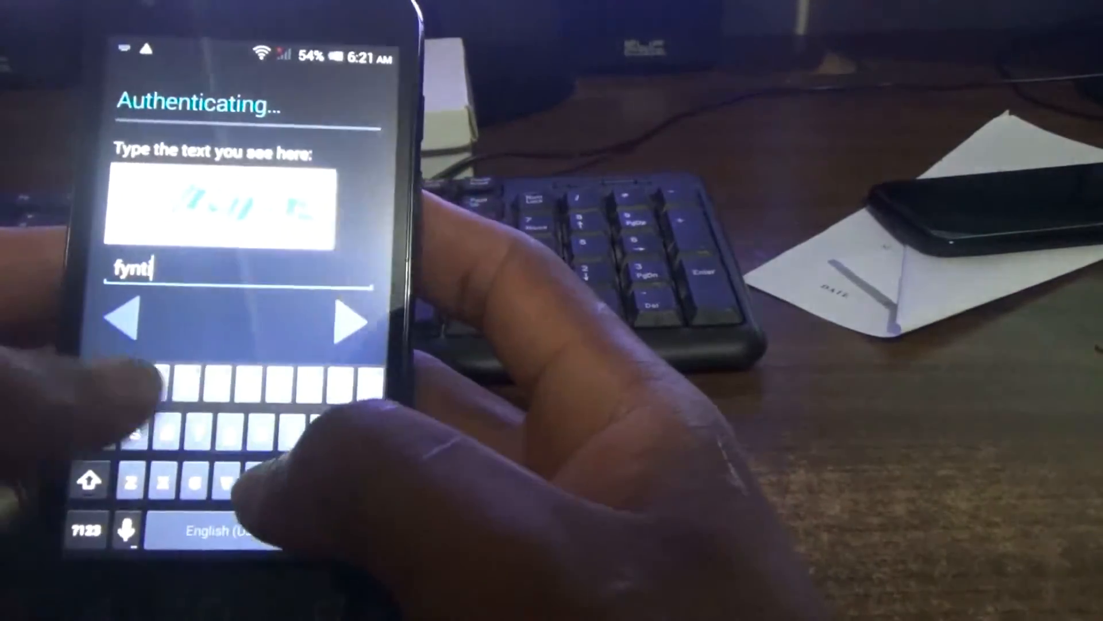
type("ng")
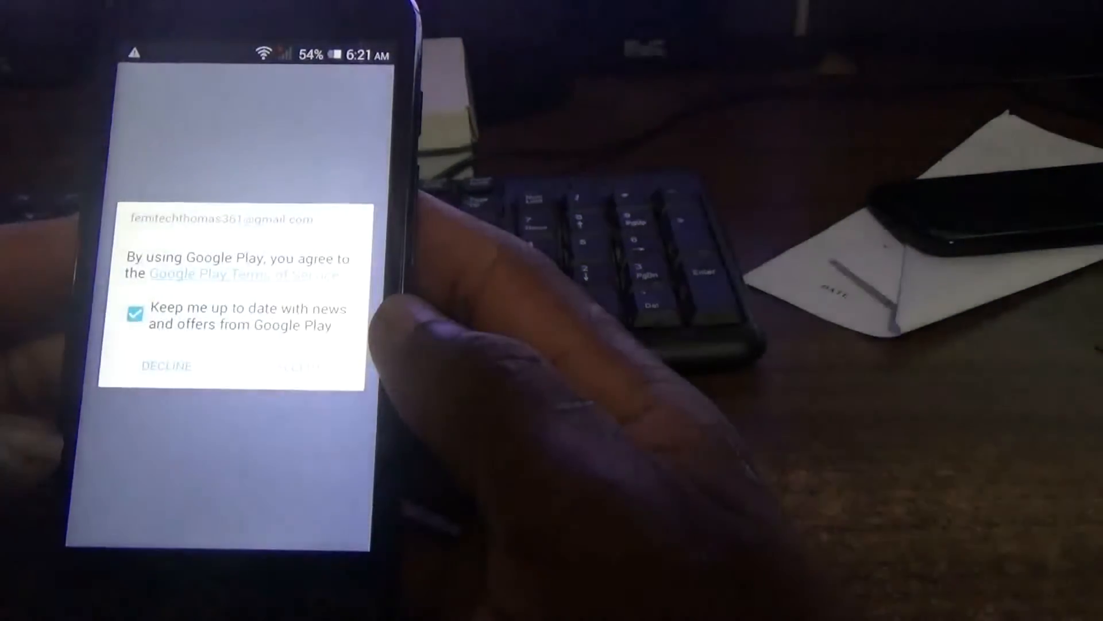
Step: Accept the Google Play terms and search the store for WhatsApp Messenger
left_click(295, 366)
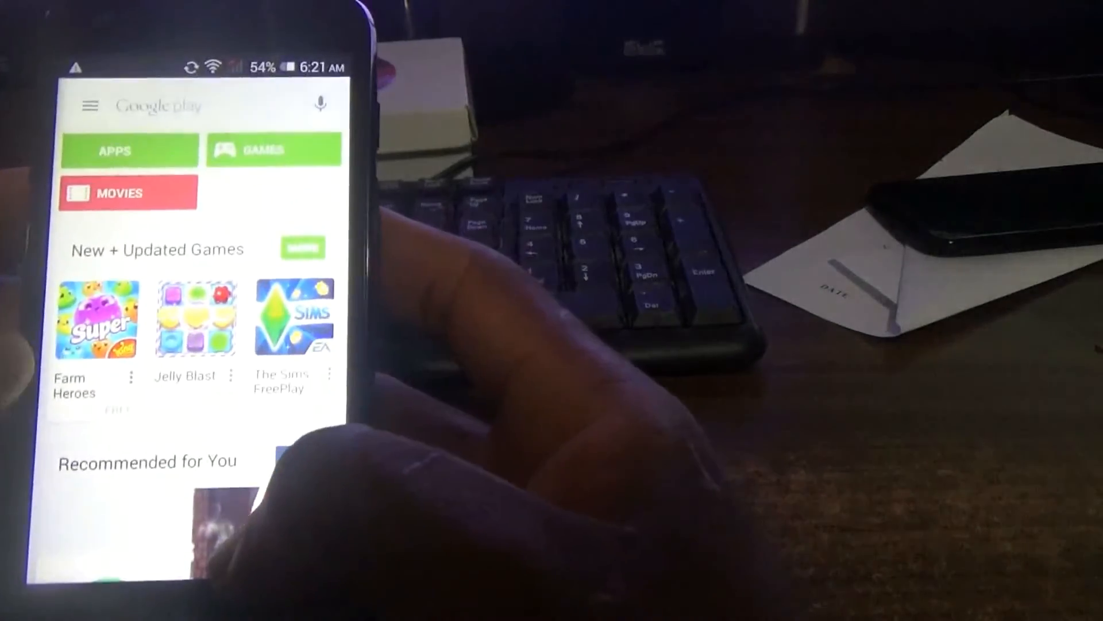
left_click(197, 104)
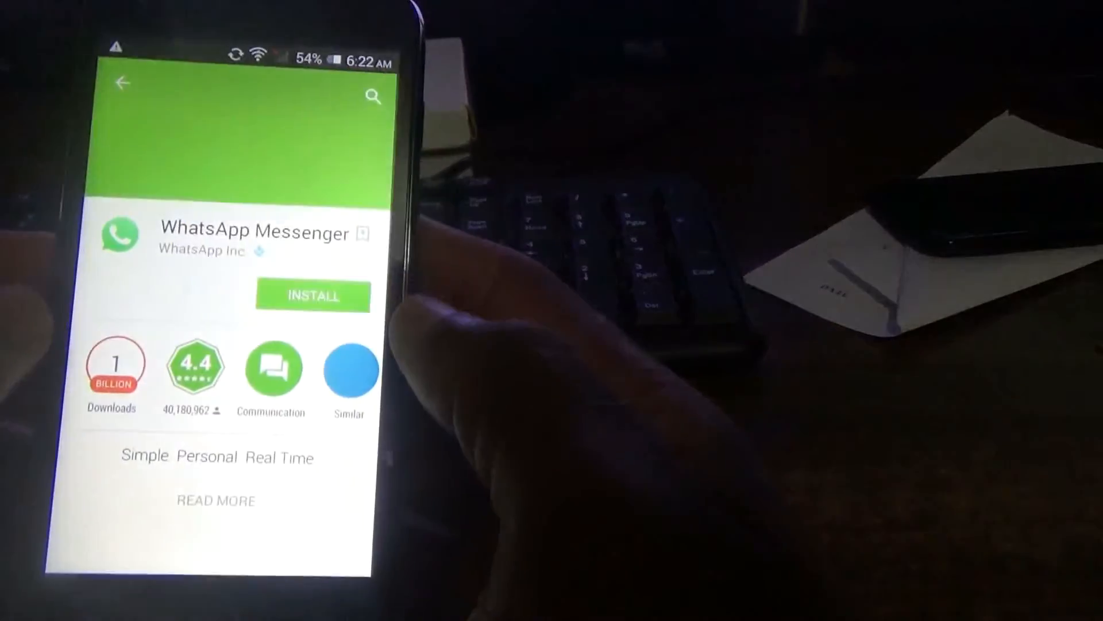
Step: Install WhatsApp Messenger, accepting its permissions, then return to the WhatsApp search results
left_click(313, 295)
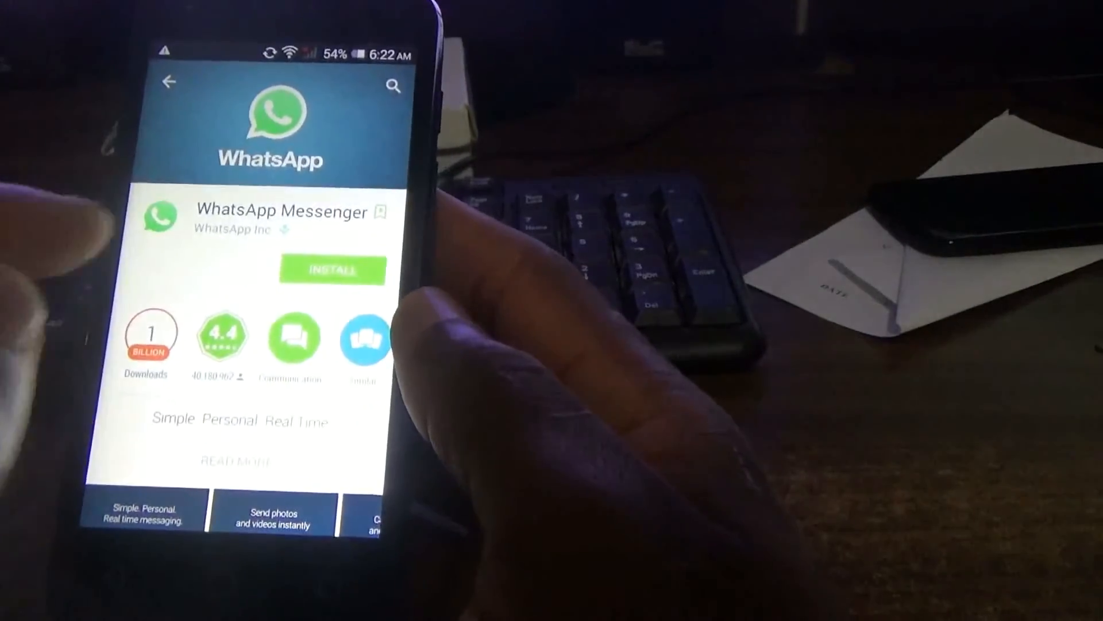
left_click(331, 271)
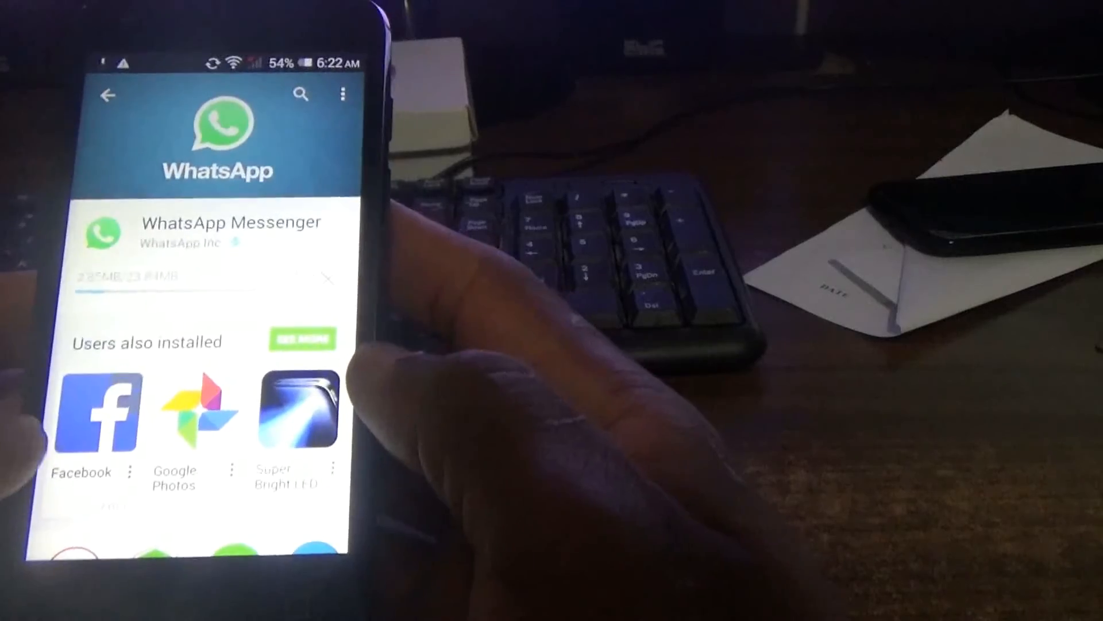
left_click(98, 412)
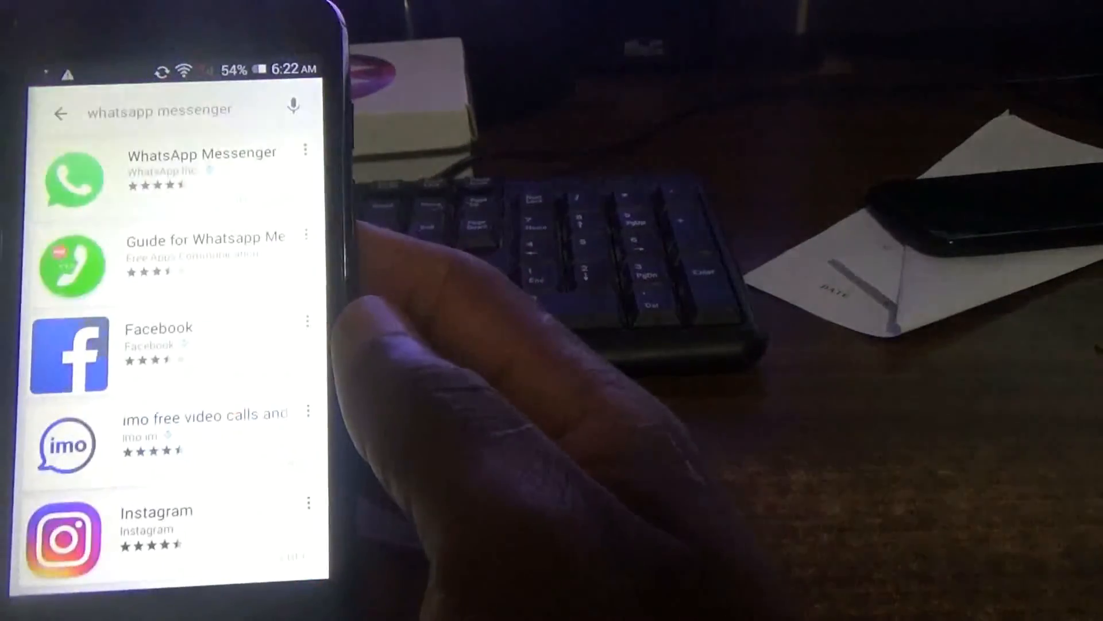
scroll("down", 3)
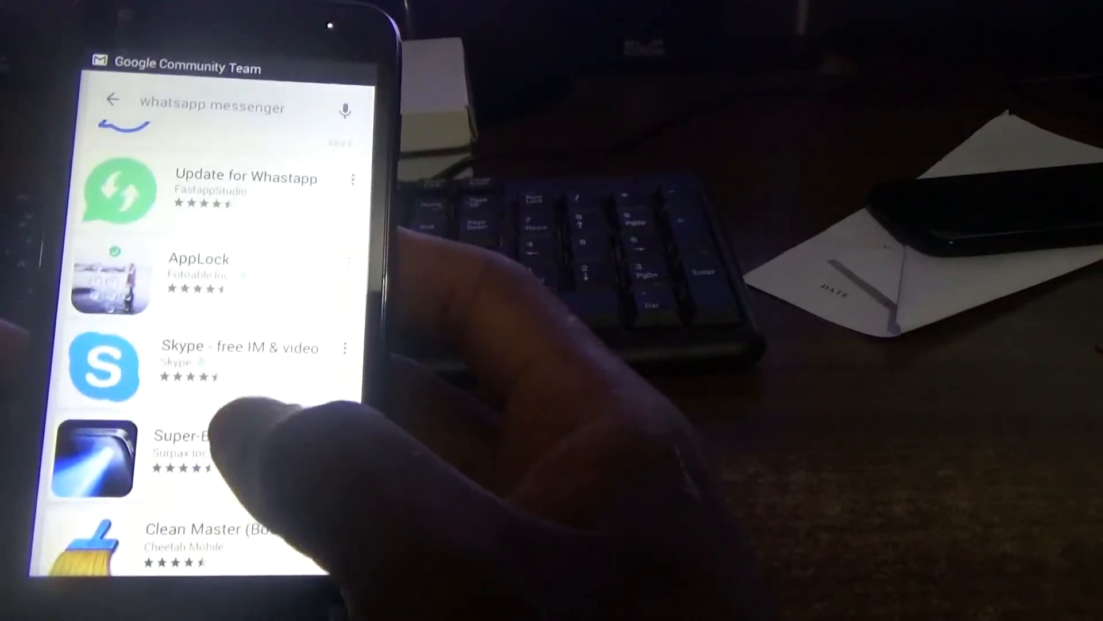
scroll("down", 3)
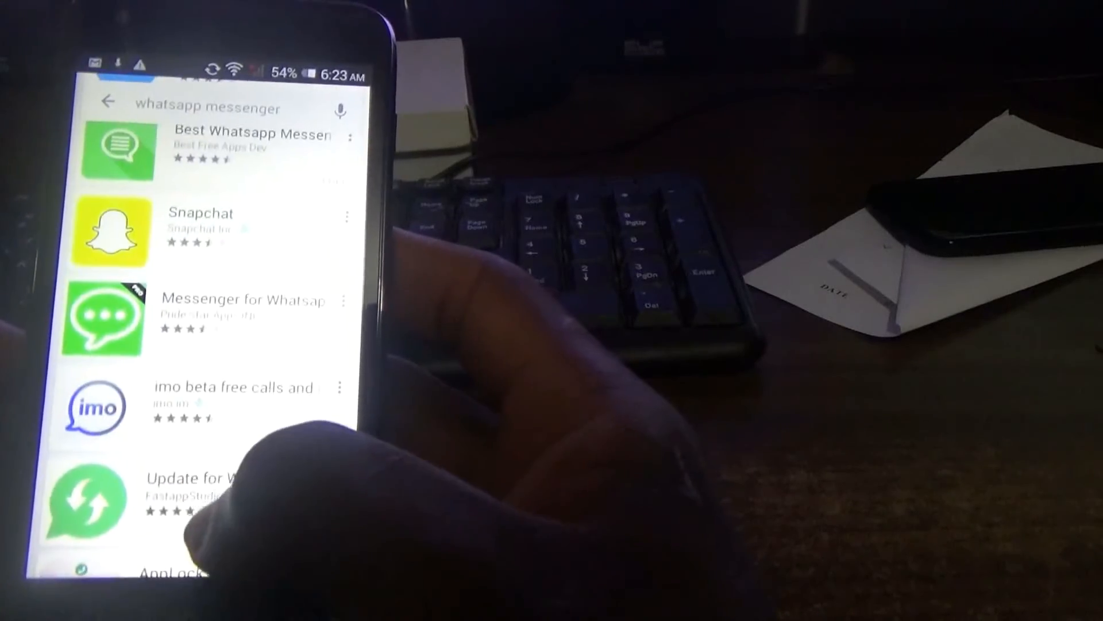
scroll("up", 3)
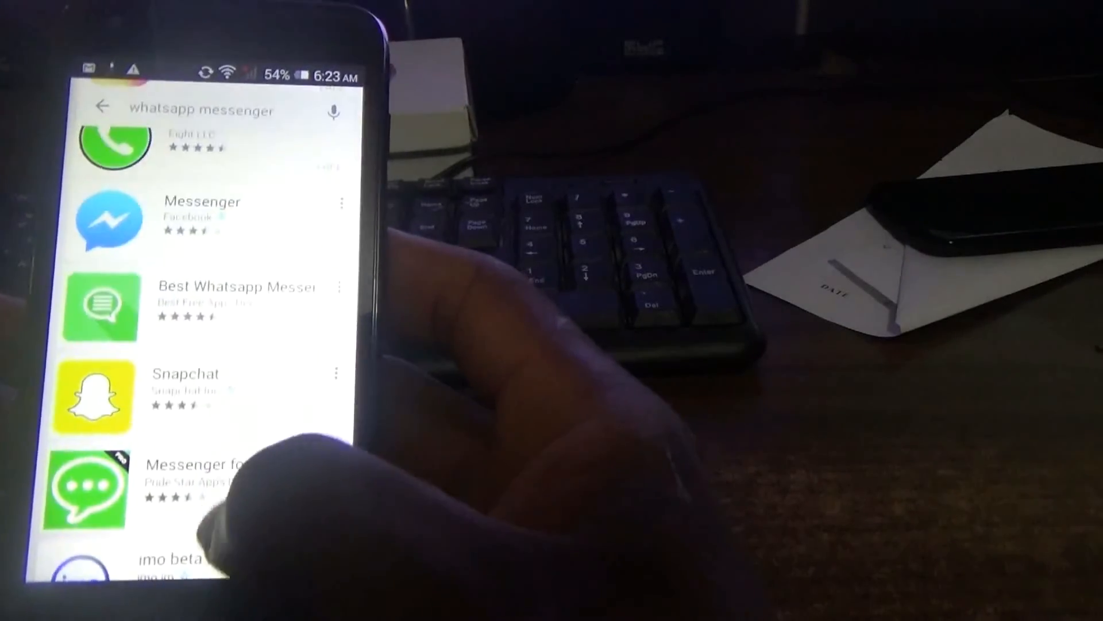
scroll("down", 3)
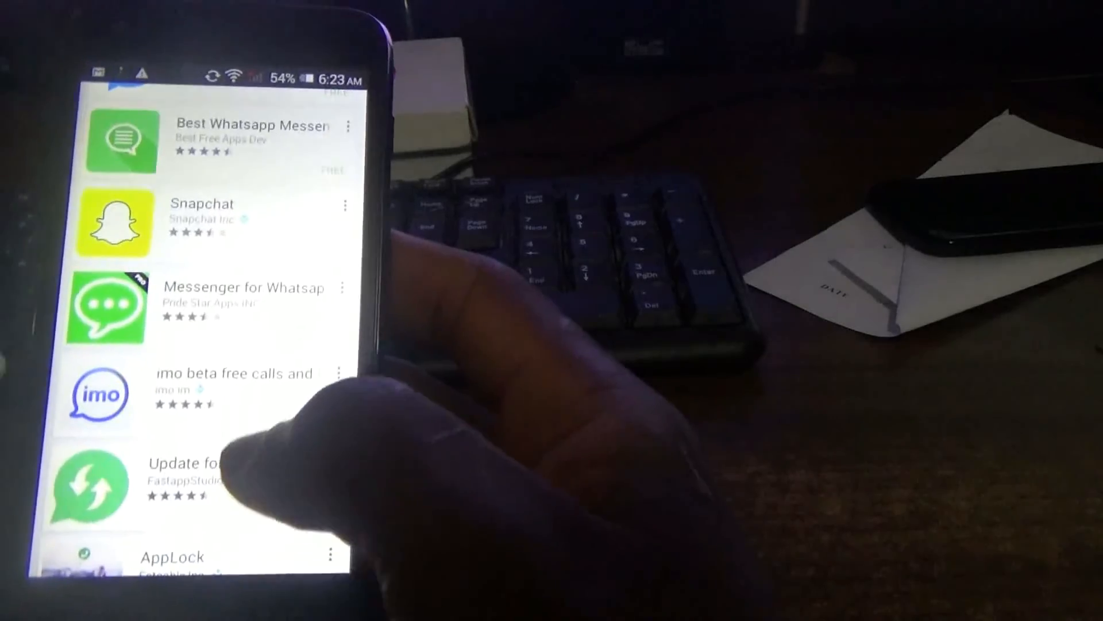